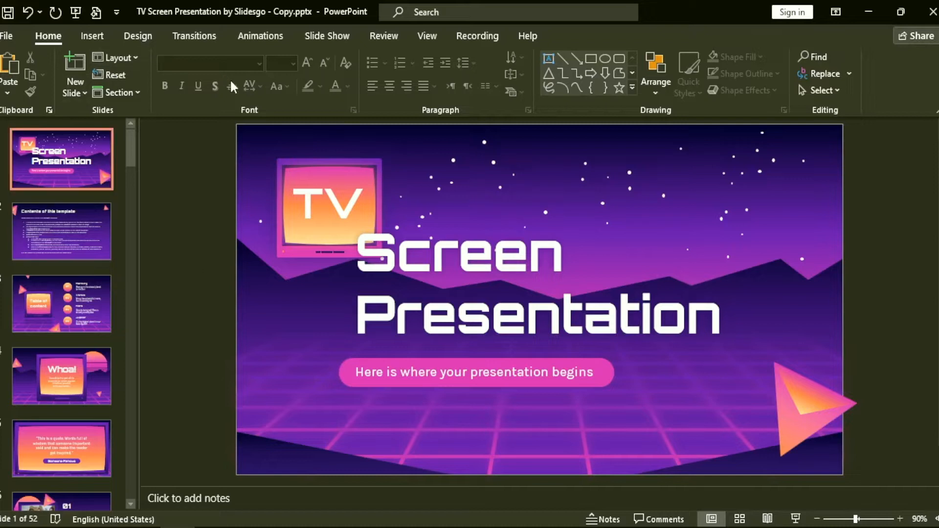
Step: Bring up the Custom Shows dialog from the Slide Show ribbon's Custom Slide Show menu
left_click(327, 37)
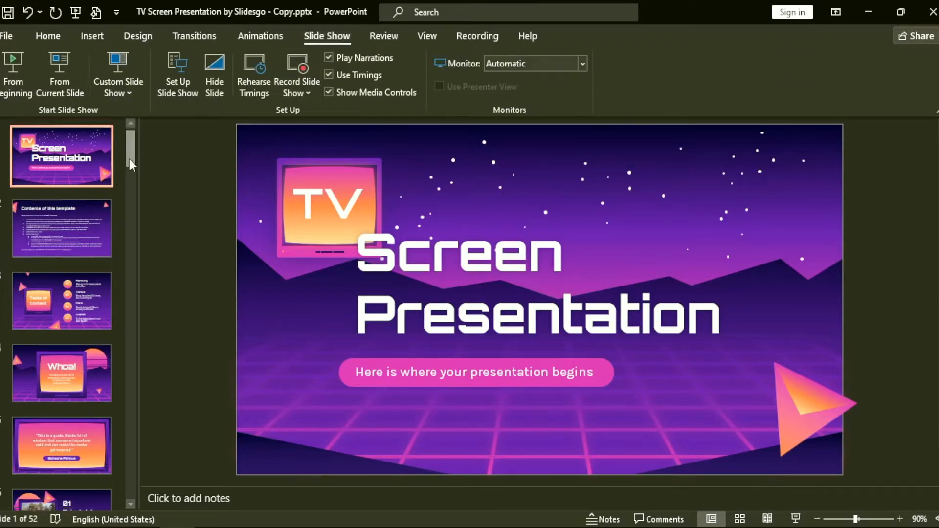
scroll("down", 3)
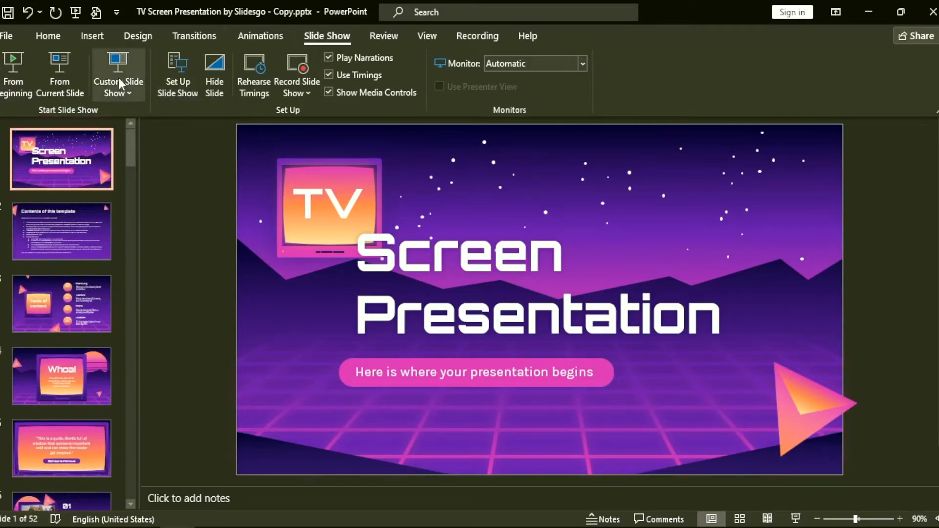
left_click(118, 74)
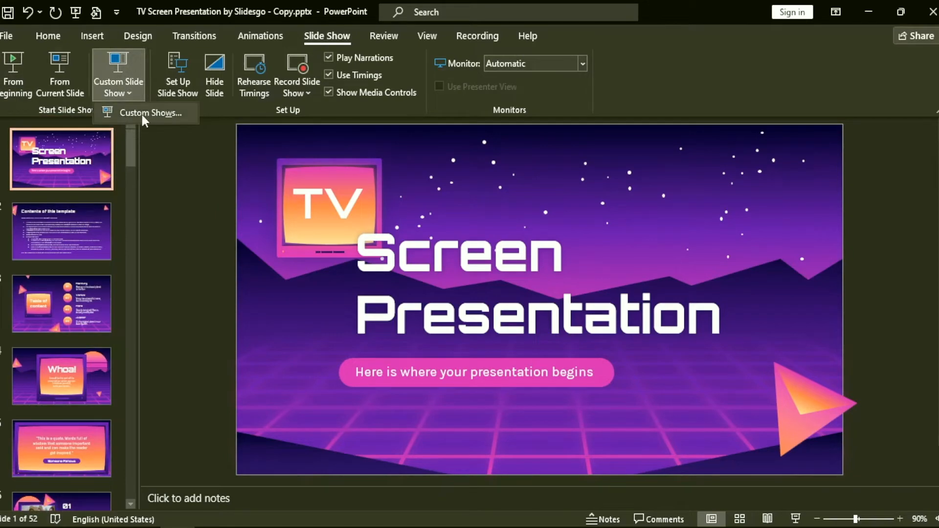
left_click(152, 113)
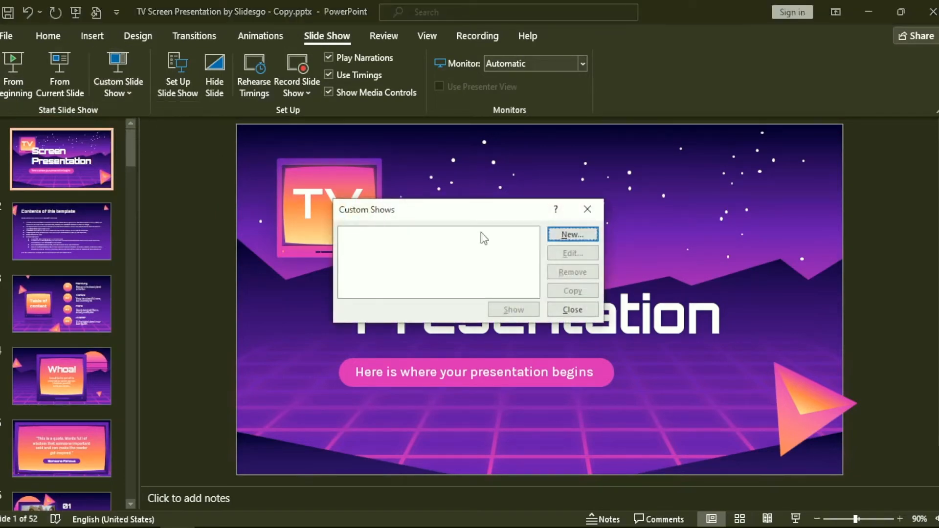
Step: Start a new custom show and add the Entertaining TV shows slide to it
left_click(571, 234)
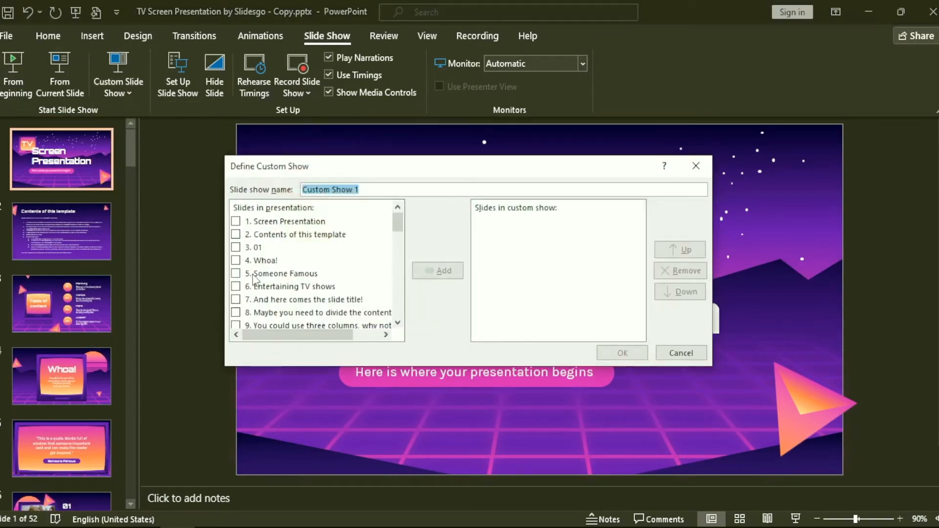
scroll("down", 3)
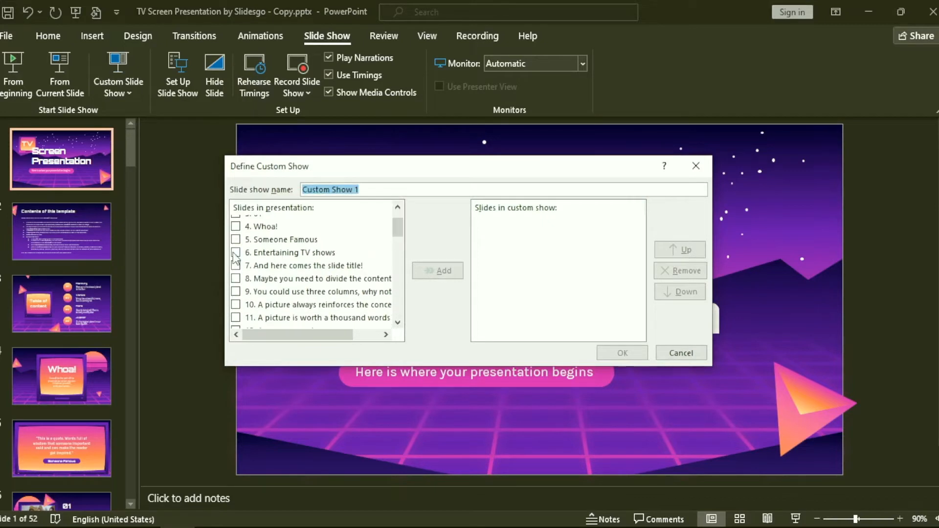
left_click(236, 304)
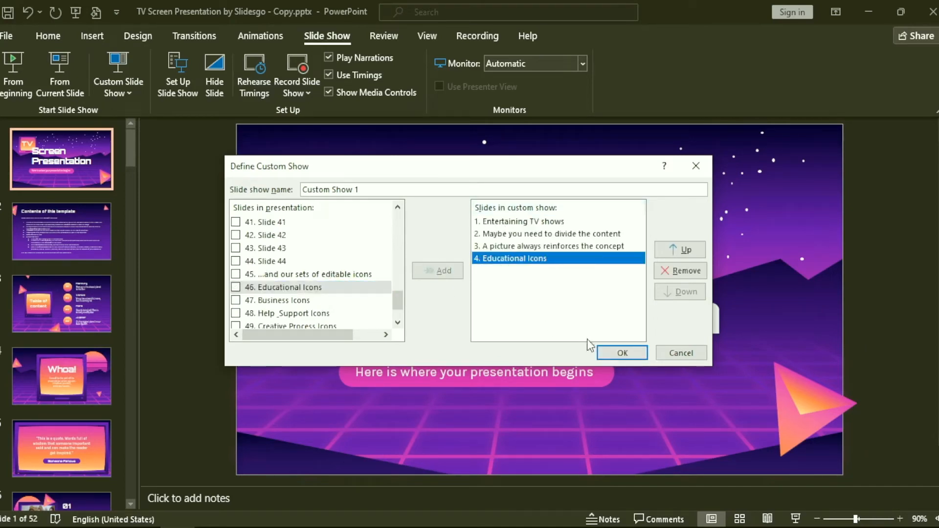
Step: Save Custom Show 1 and play it through its four slides to the end
left_click(621, 352)
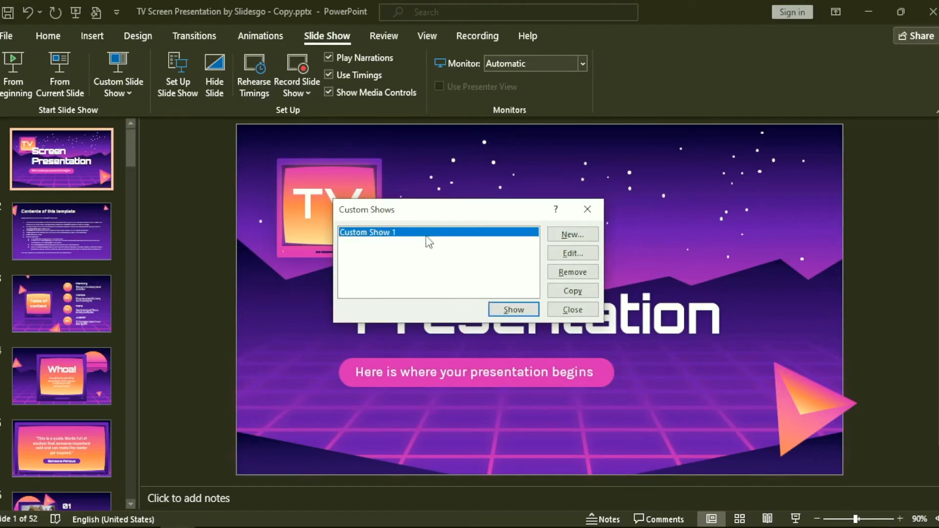
left_click(512, 310)
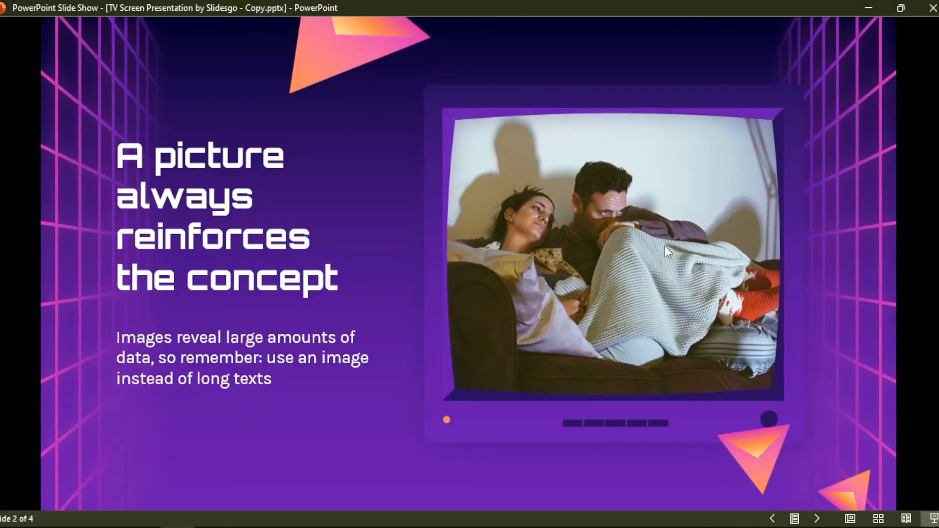
left_click(667, 251)
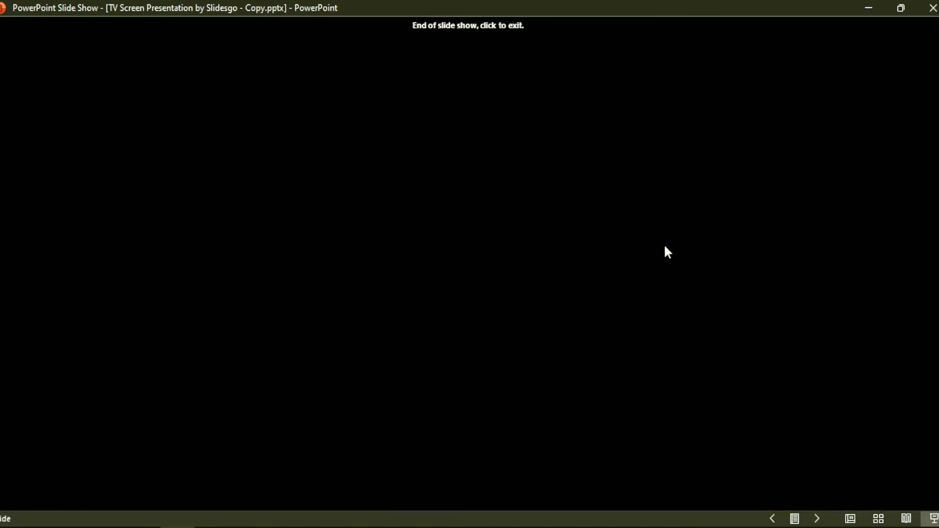
left_click(665, 252)
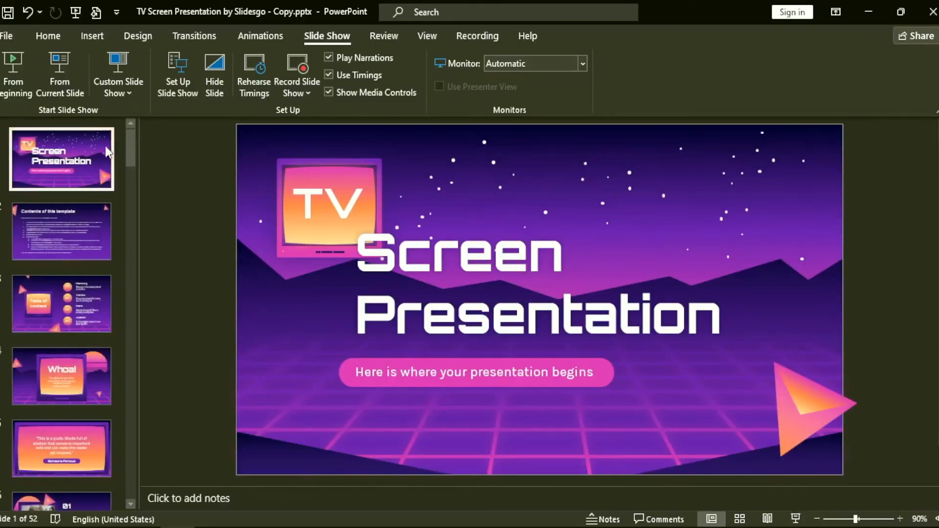
Step: Return to the Custom Shows dialog, where Custom Show 1 is now listed
left_click(118, 74)
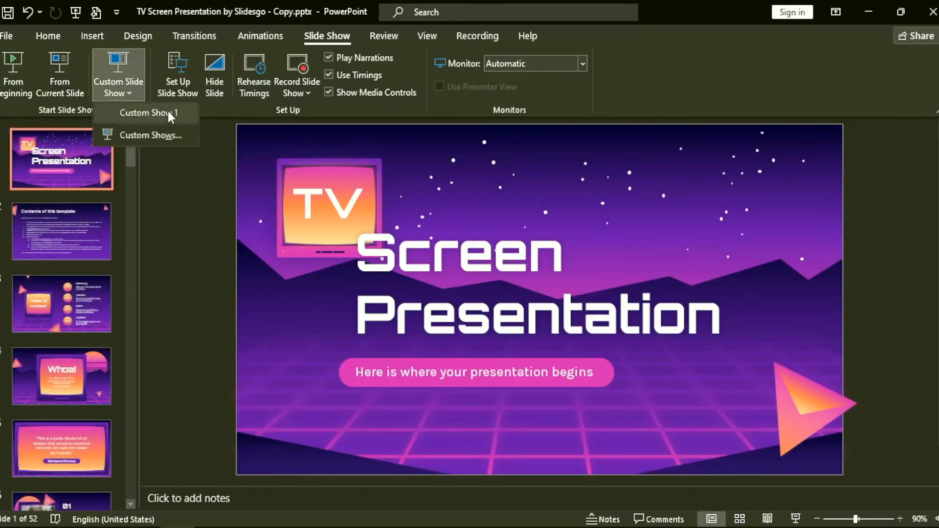
left_click(154, 135)
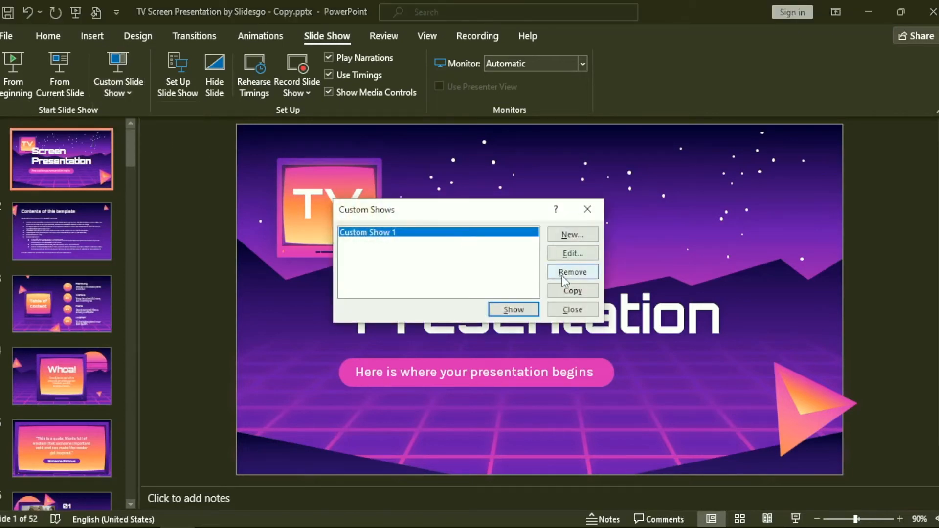